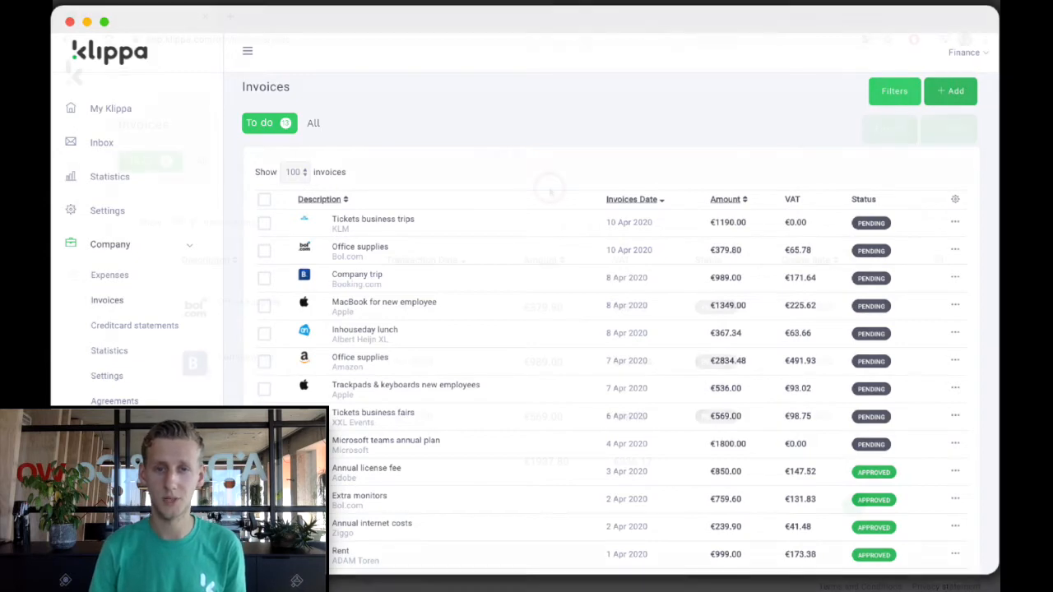
Step: Start a new single invoice from the green Add menu
left_click(948, 128)
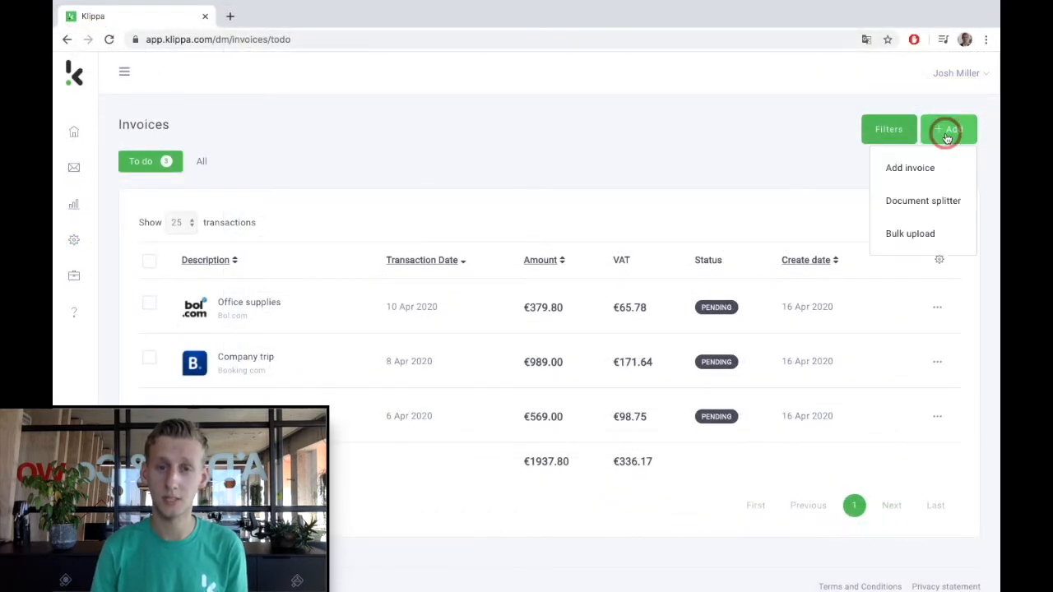
left_click(909, 168)
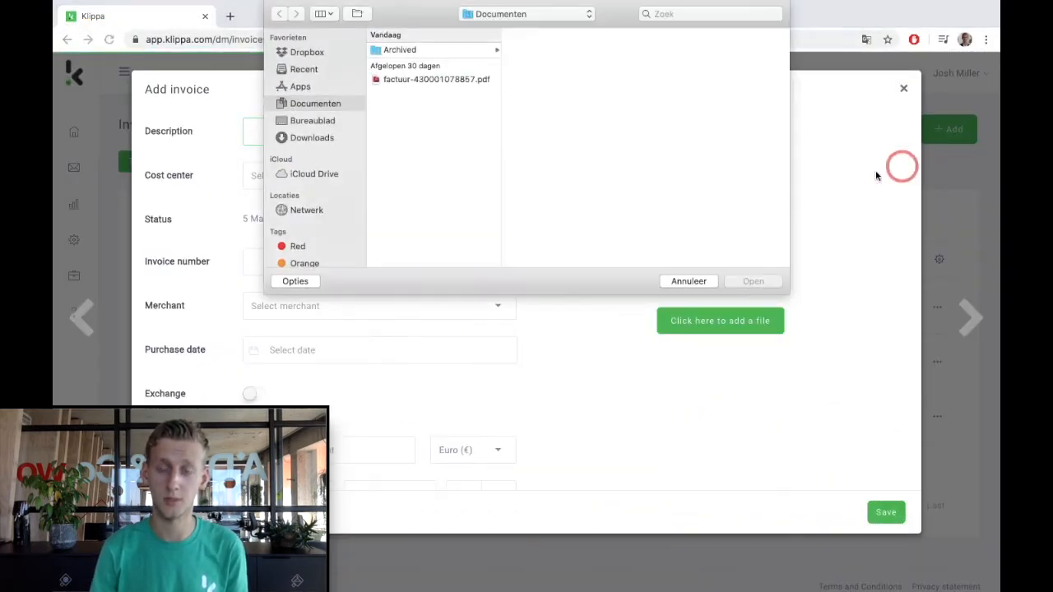
Step: Attach the NS Reizigers factuur PDF so the invoice fills in as Travel expenses august, 14-09-2019
left_click(751, 280)
type("Travel expenses august")
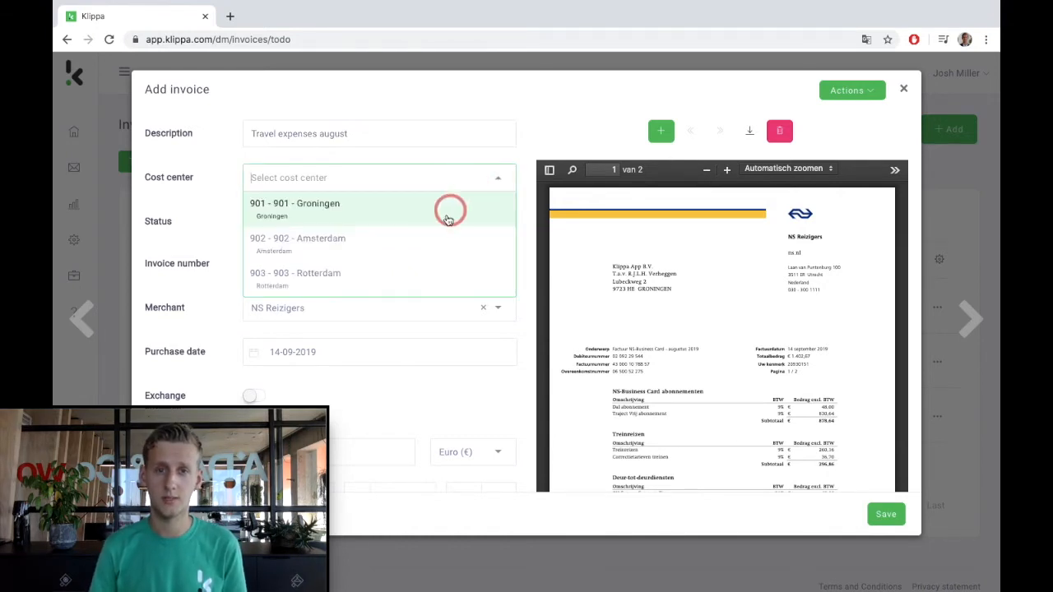
Step: Assign cost center 902 - Amsterdam and review the 1402.67 amount and two VAT lines
left_click(296, 238)
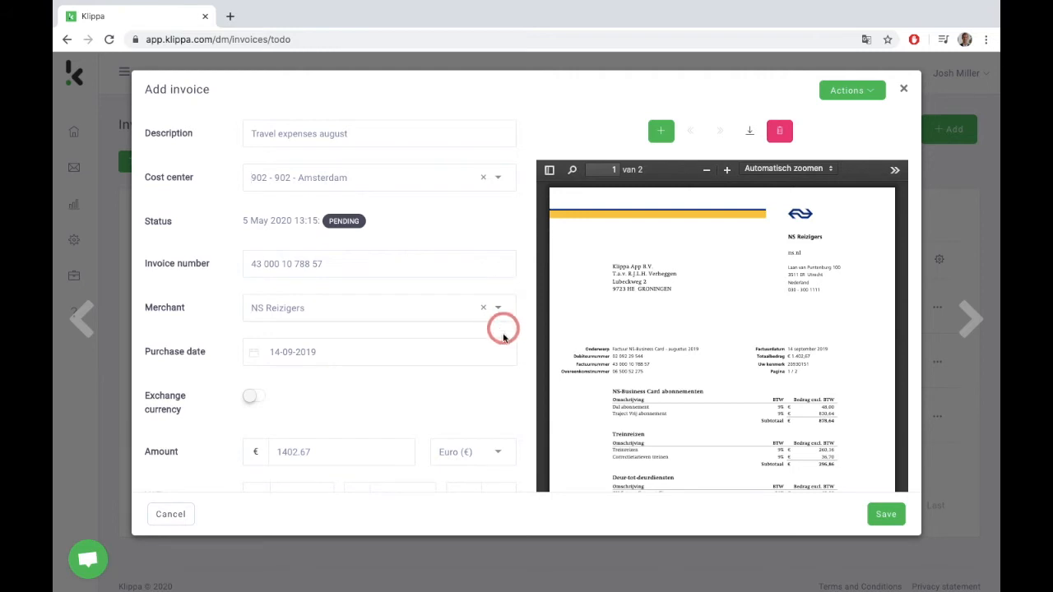
scroll("down", 3)
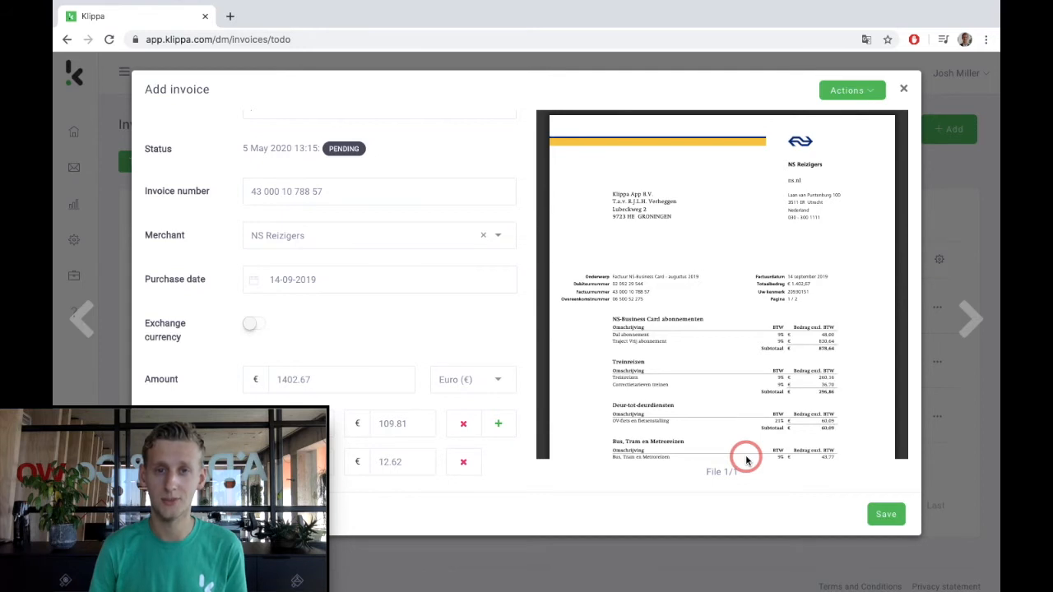
left_click(885, 514)
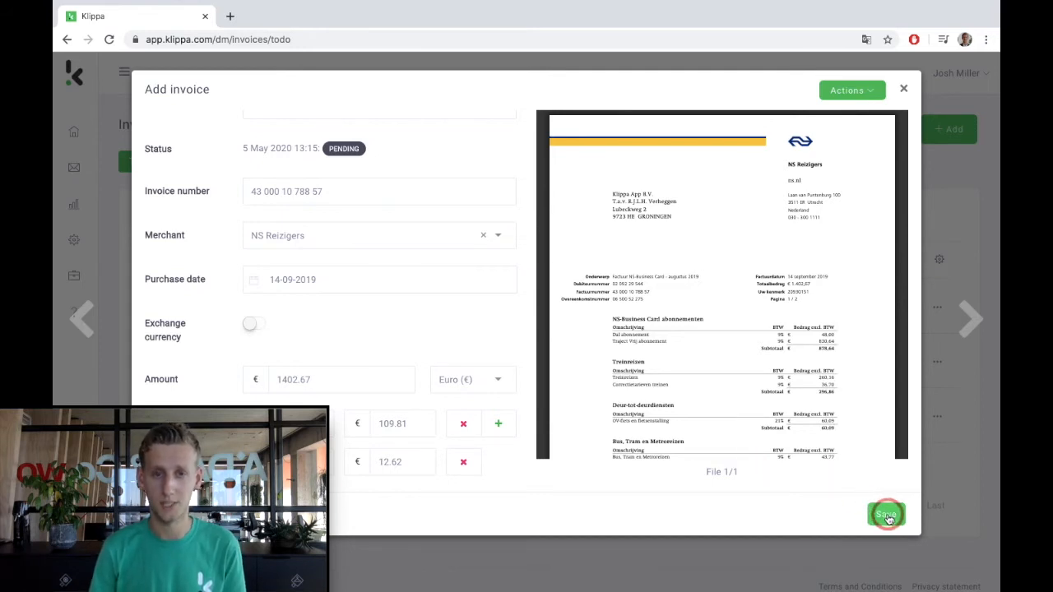
Step: Save the travel invoice and reopen the Travel expenses august row for its second approval
left_click(885, 514)
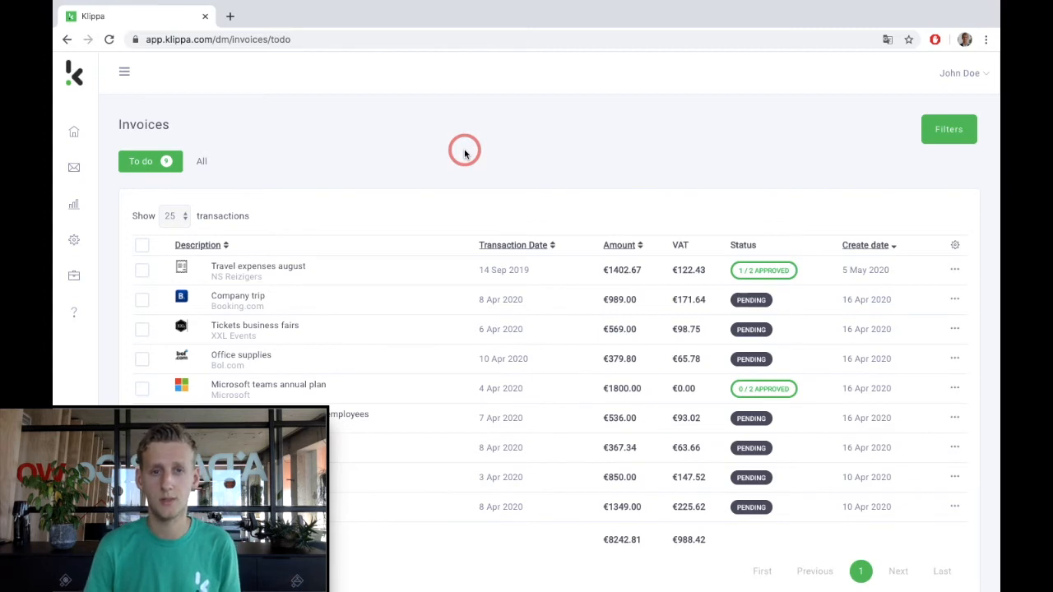
left_click(764, 270)
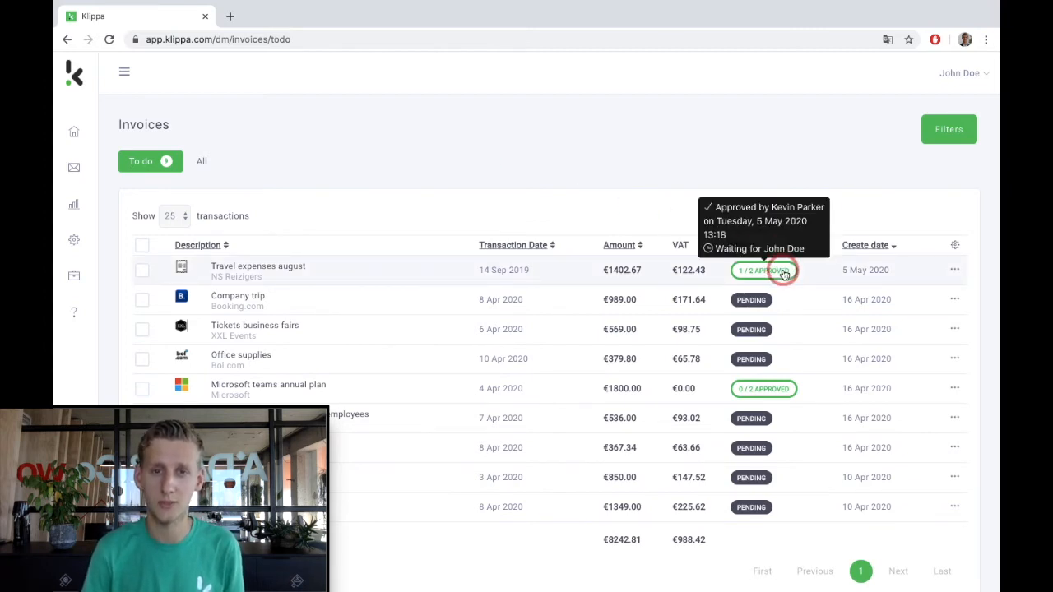
mouse_move(408, 273)
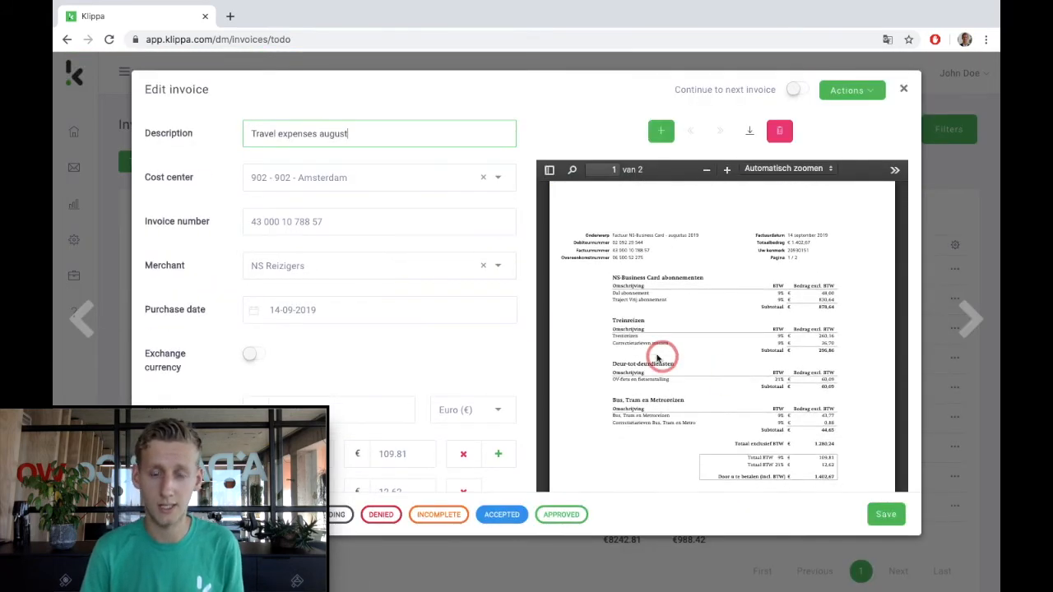
Step: Record the second of two approvals on the Travel expenses august invoice
left_click(561, 513)
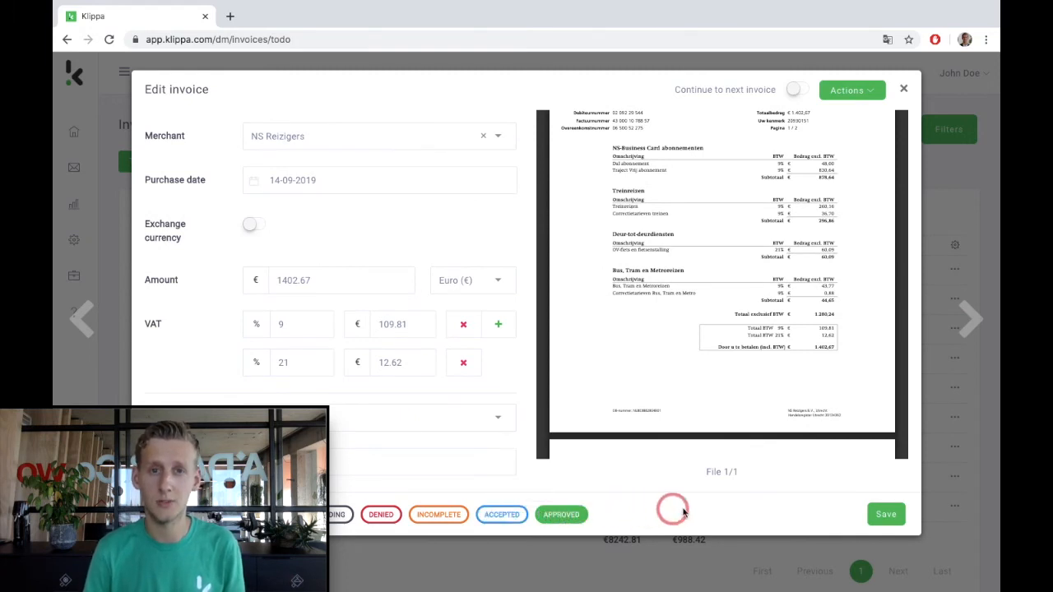
left_click(885, 513)
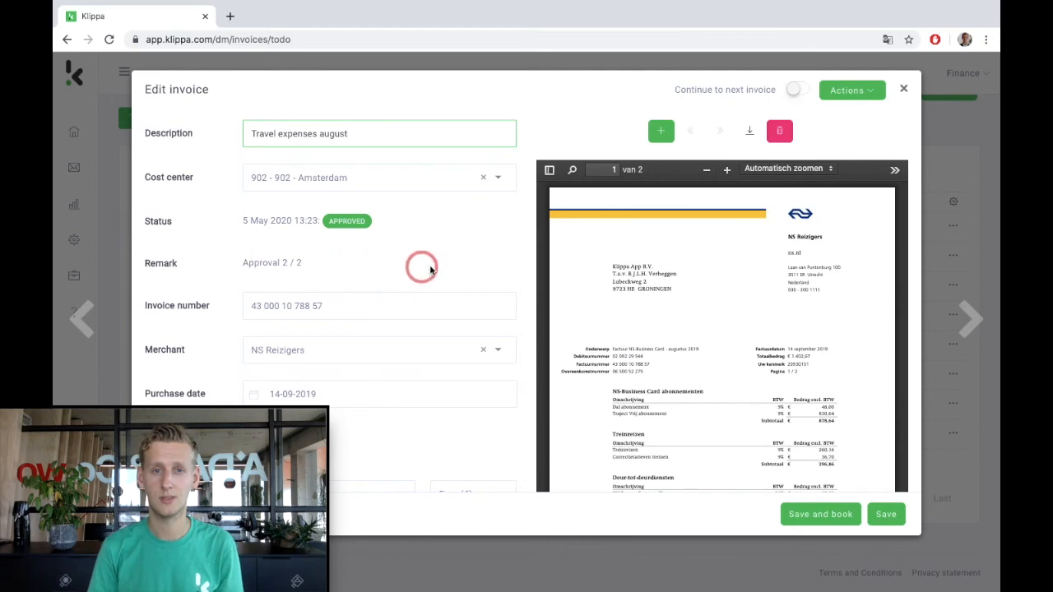
Step: Scroll to the booking lines: 9% and 21% VAT on 902 Amsterdam, €1402.67 fully divided
scroll("down", 3)
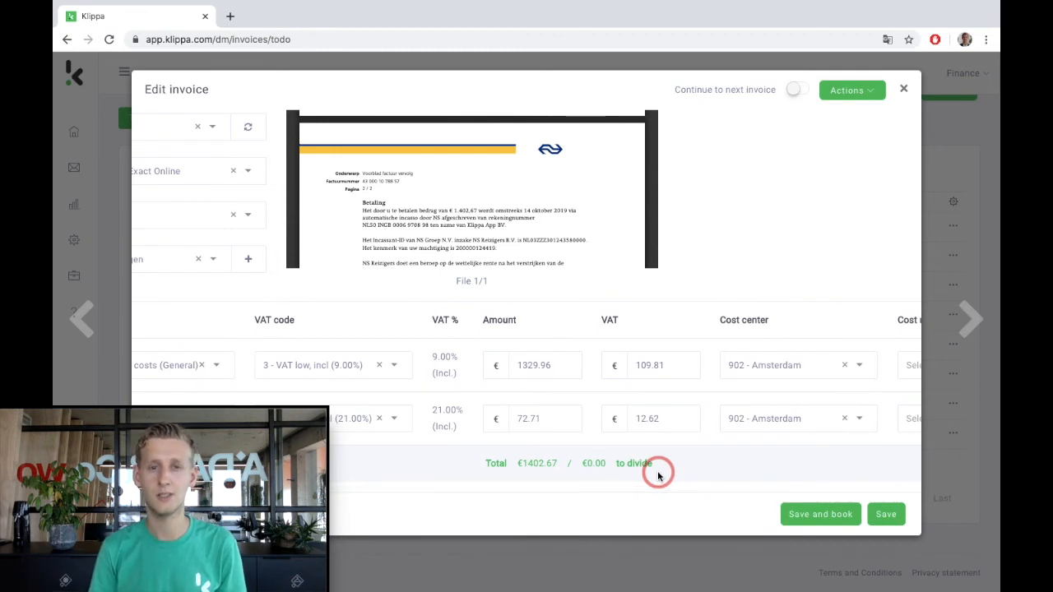
mouse_move(765, 484)
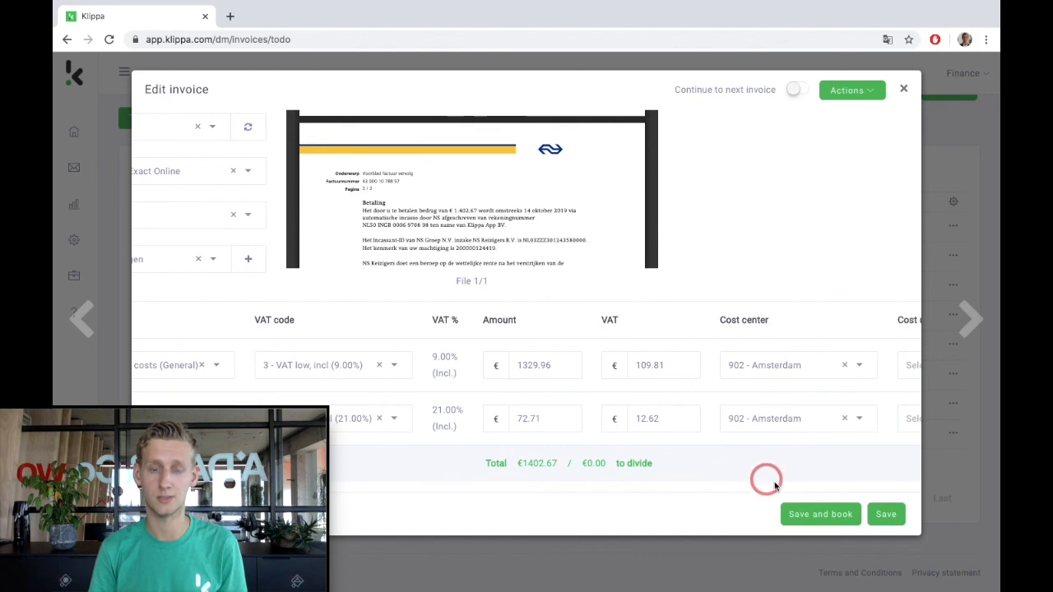